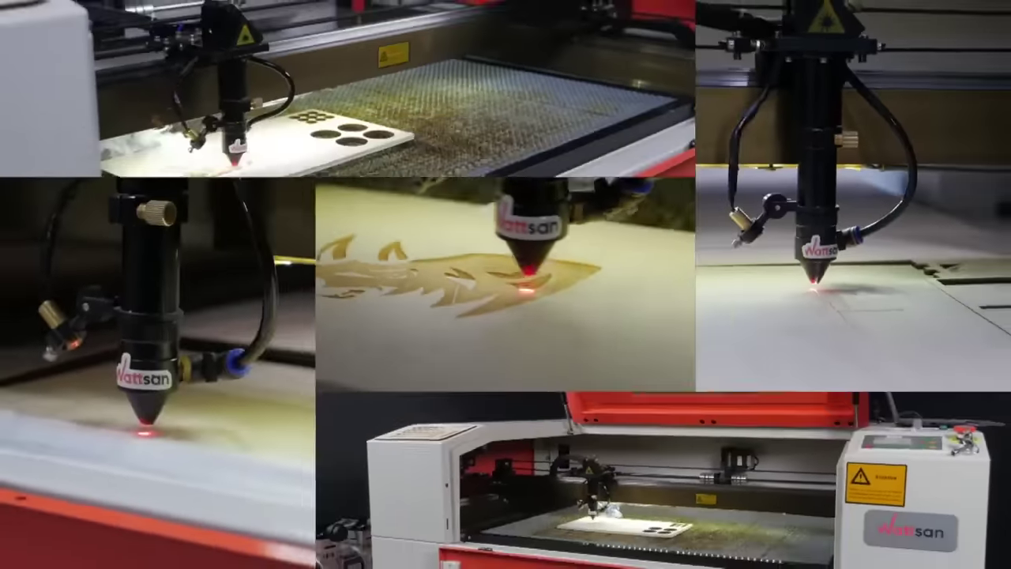
Advance the promo past the laser cutter montage to the Wattsan logo and contact card.
click(536, 527)
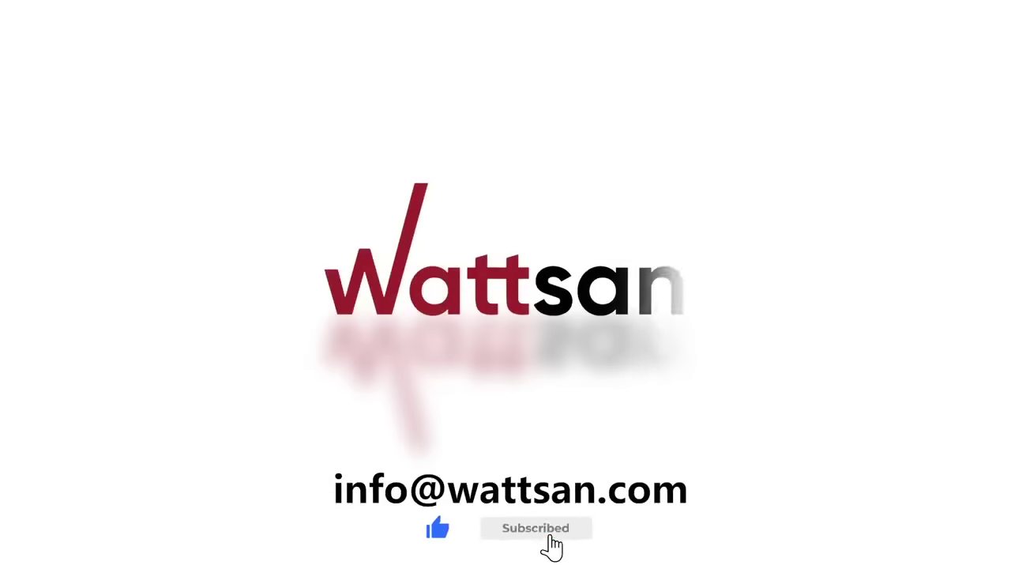